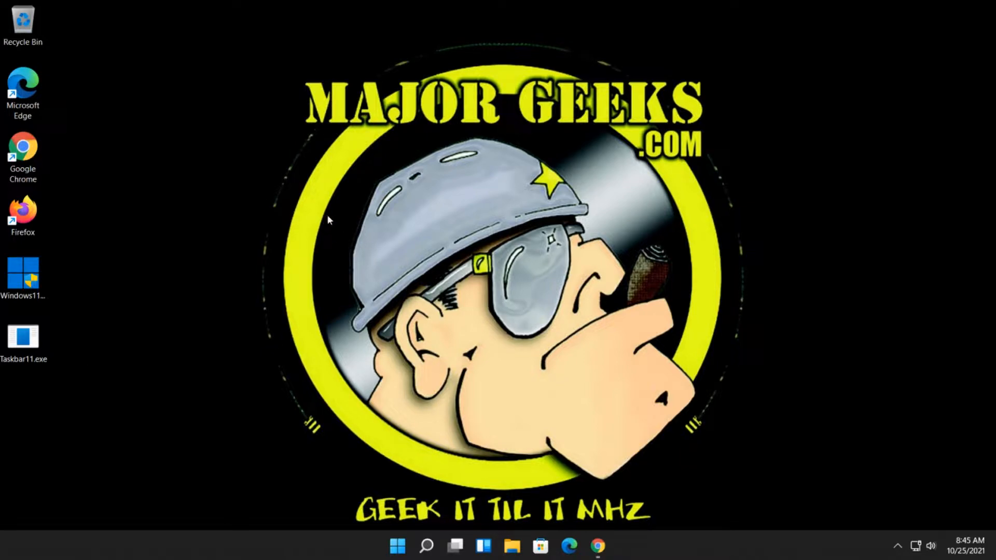
# - Check the desktop context menu, then view the tutorial's command and its HKEY_CURRENT_USER key path
pyautogui.rightClick(329, 220)
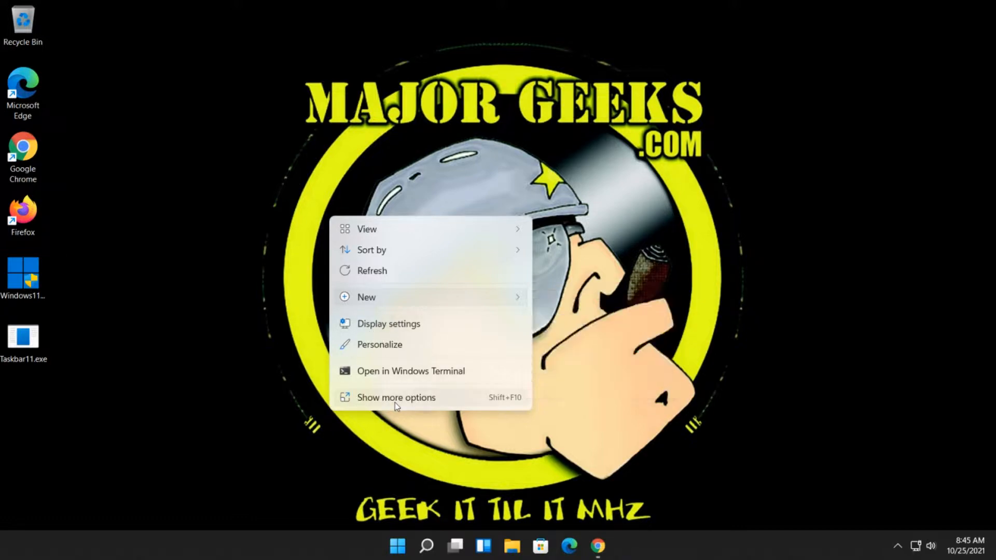
pyautogui.moveTo(470, 399)
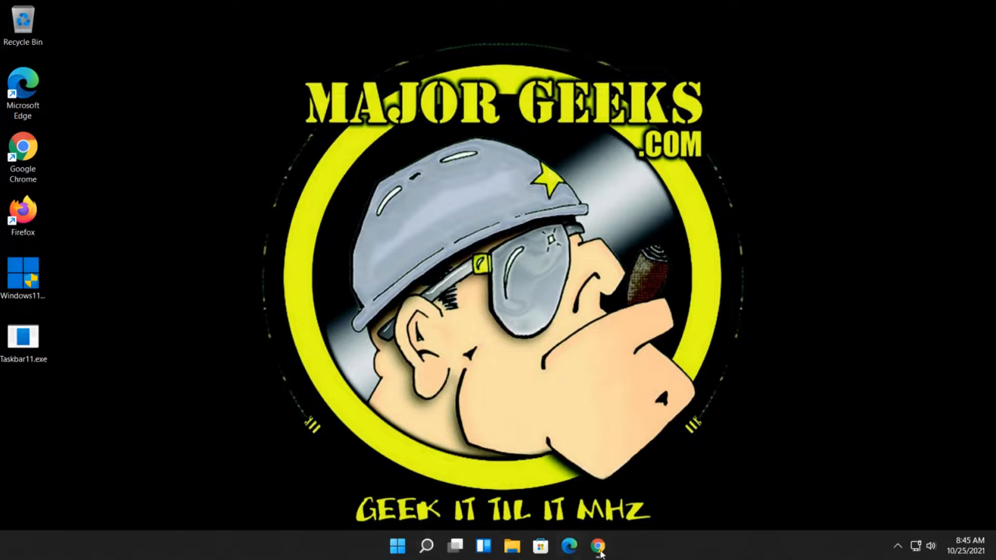
pyautogui.click(597, 545)
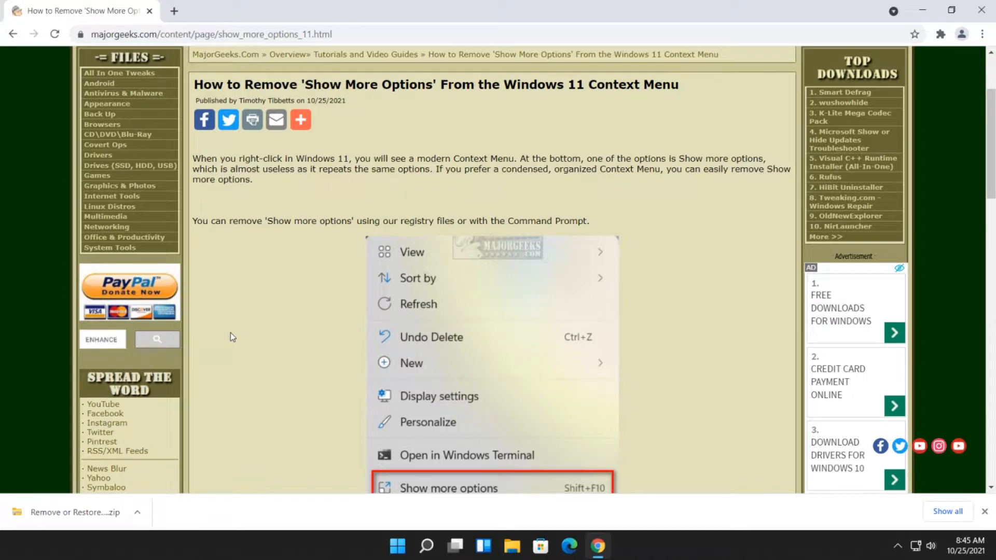
pyautogui.scroll(-3)
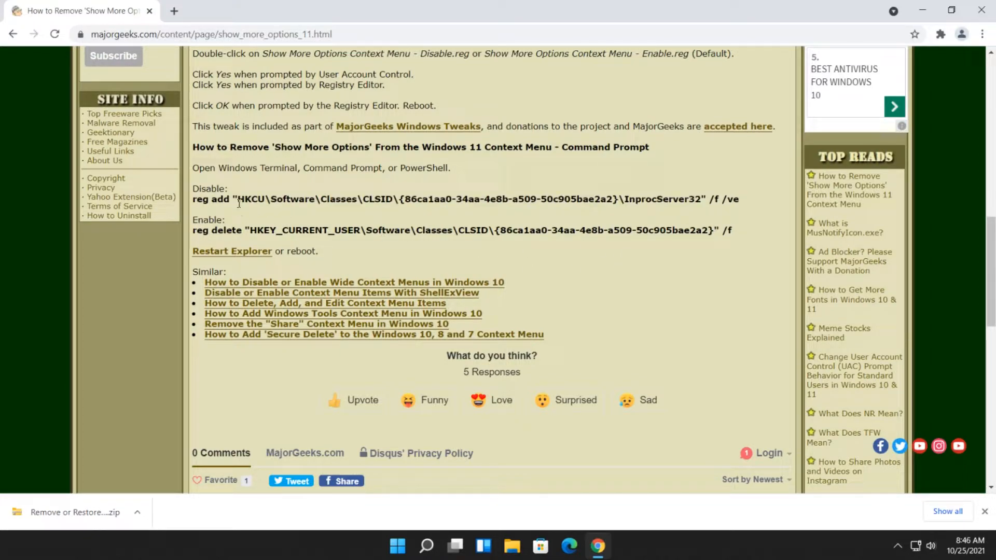
pyautogui.doubleClick(251, 200)
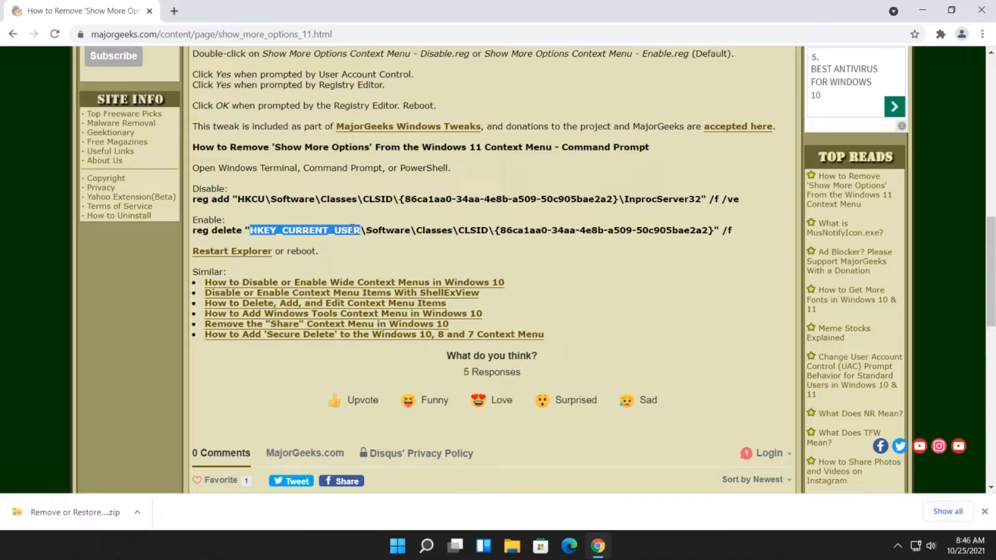
pyautogui.moveTo(312, 229)
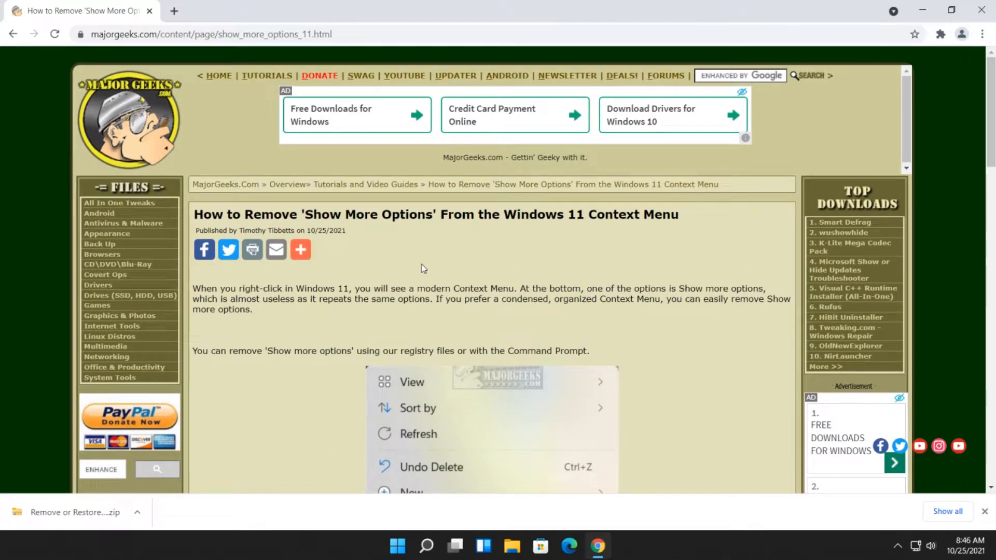
# - Reach the Registry Files download section of the MajorGeeks tutorial
pyautogui.scroll(-3)
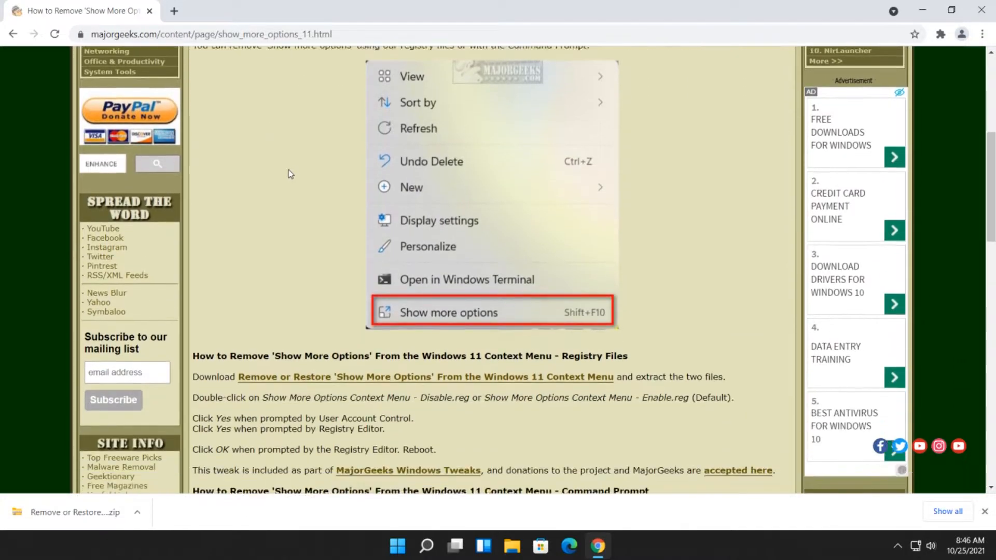
pyautogui.scroll(-3)
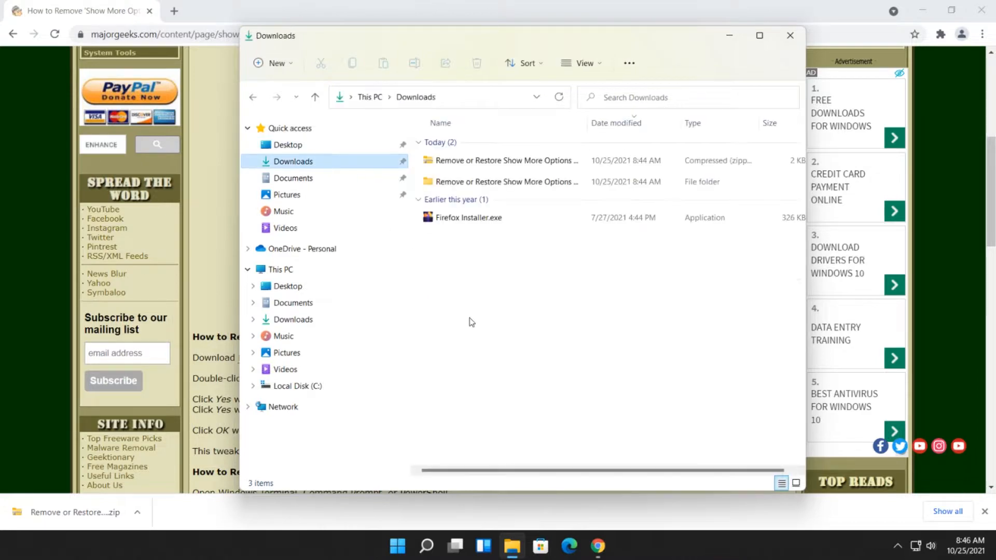
# - Locate the extracted Show More Options registry files folder in Downloads with full file names visible
pyautogui.click(503, 160)
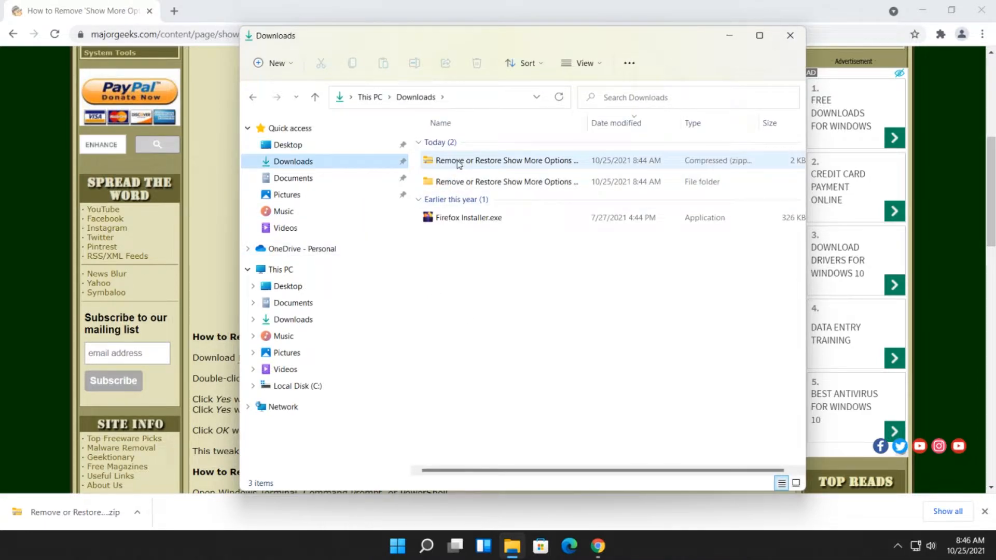
pyautogui.doubleClick(505, 160)
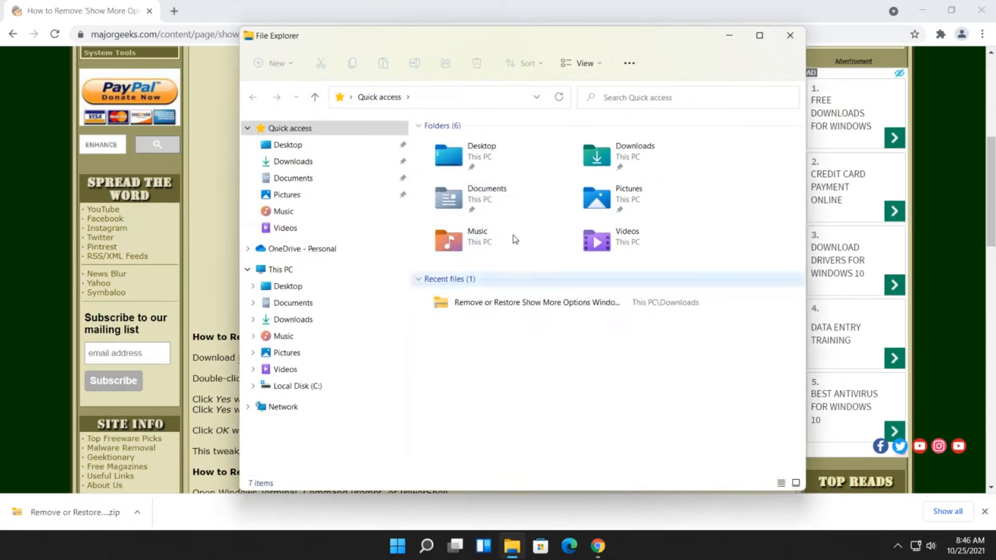
pyautogui.click(294, 162)
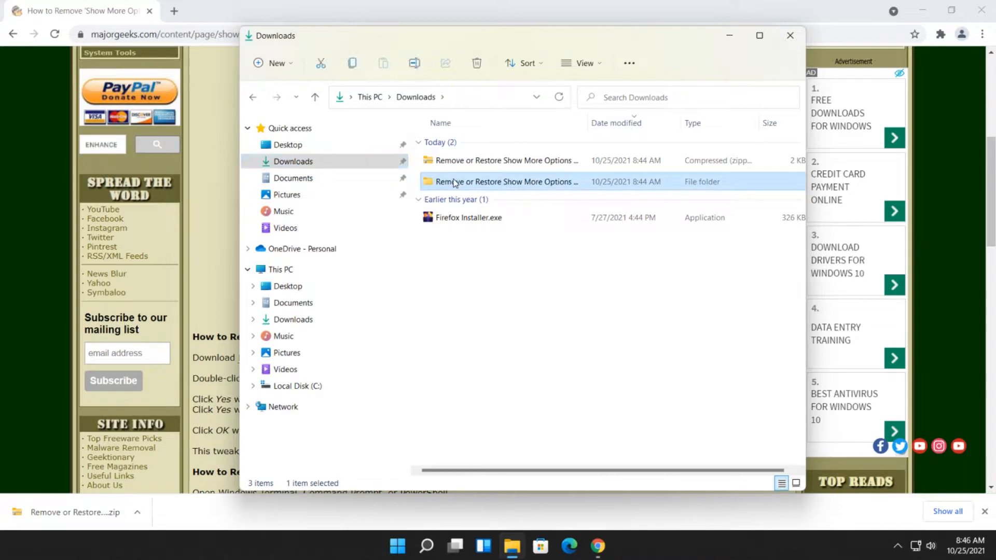
pyautogui.doubleClick(508, 181)
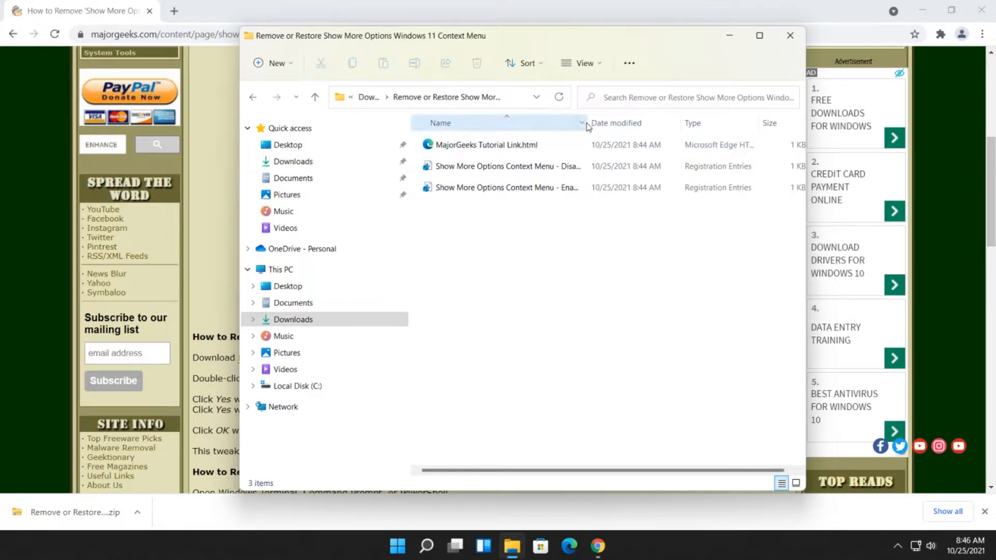
pyautogui.click(508, 166)
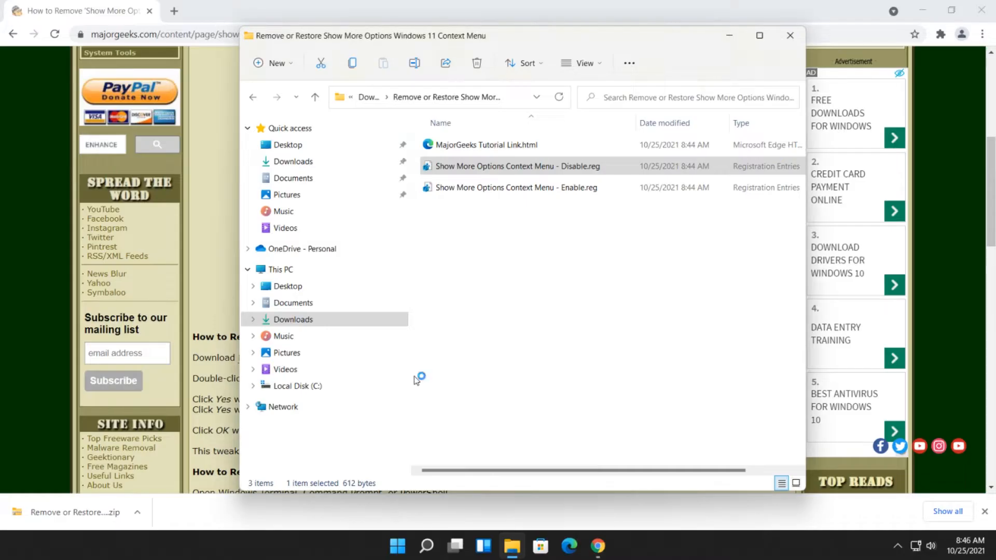
# - Merge Show More Options Context Menu - Disable.reg into the registry and confirm success
pyautogui.doubleClick(517, 166)
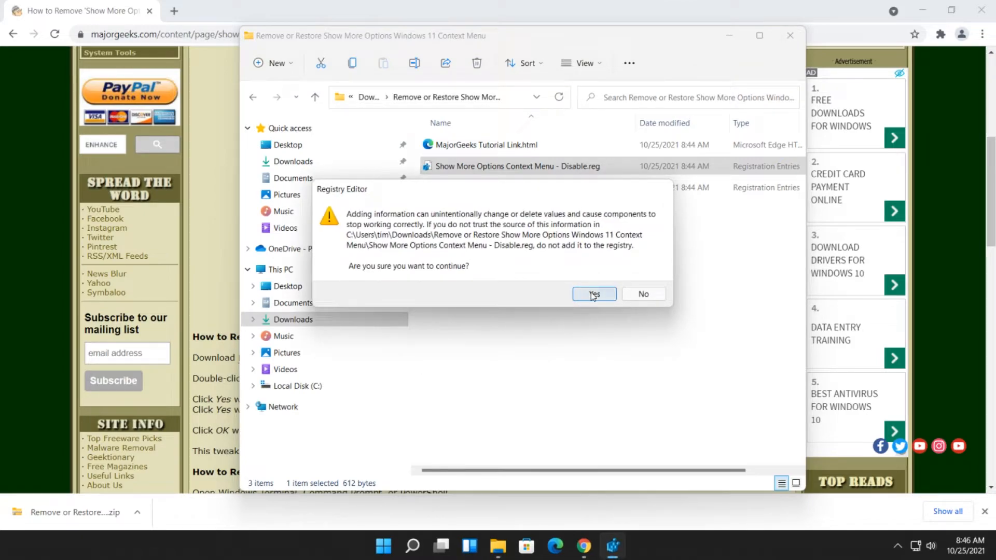
pyautogui.click(593, 294)
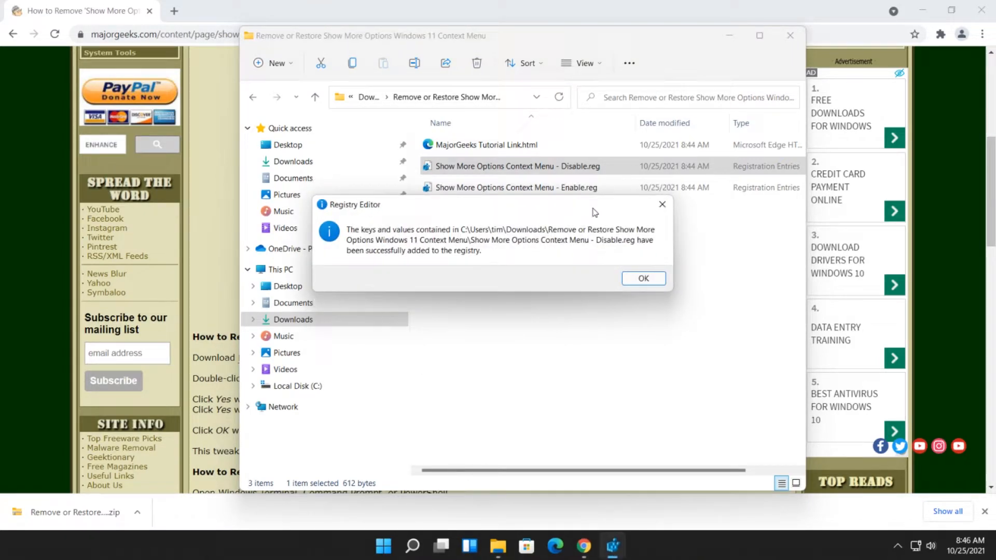
pyautogui.click(643, 278)
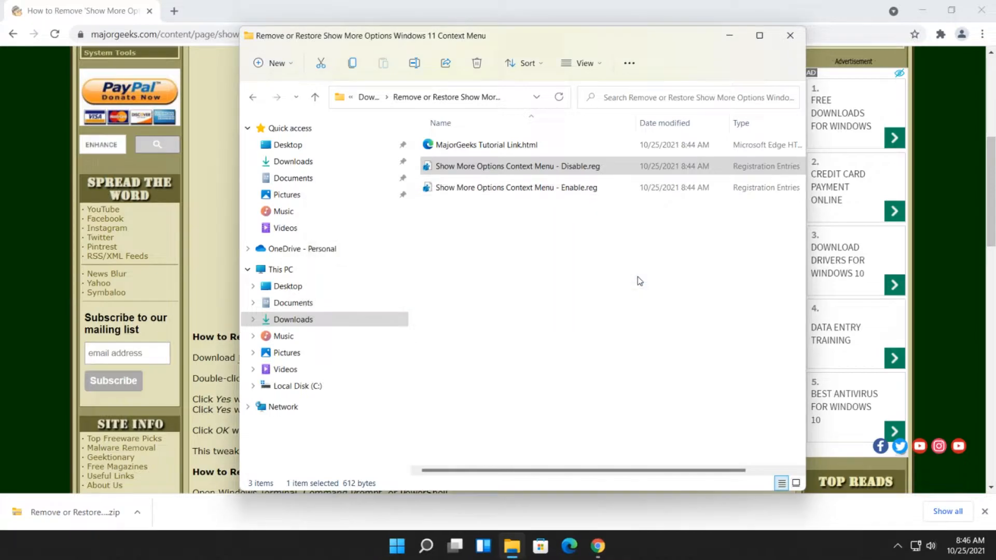
pyautogui.click(921, 11)
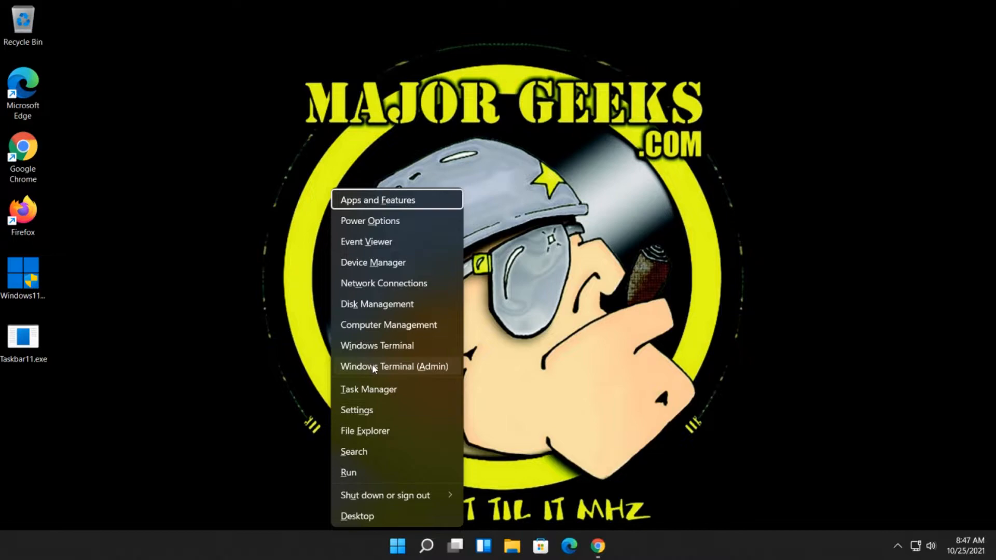
# - Restart the Windows Explorer process from Task Manager and close Task Manager
pyautogui.click(380, 391)
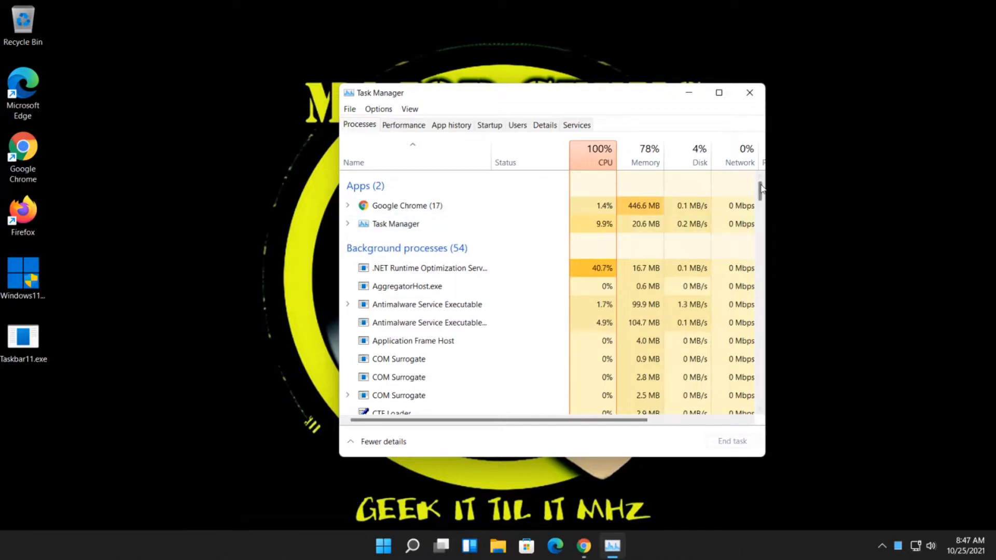
pyautogui.scroll(-3)
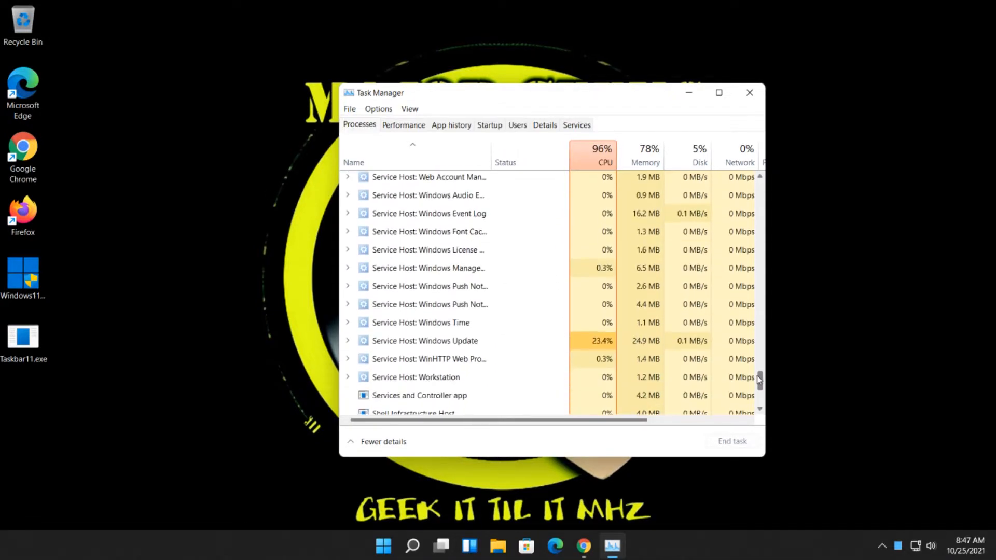
pyautogui.click(404, 296)
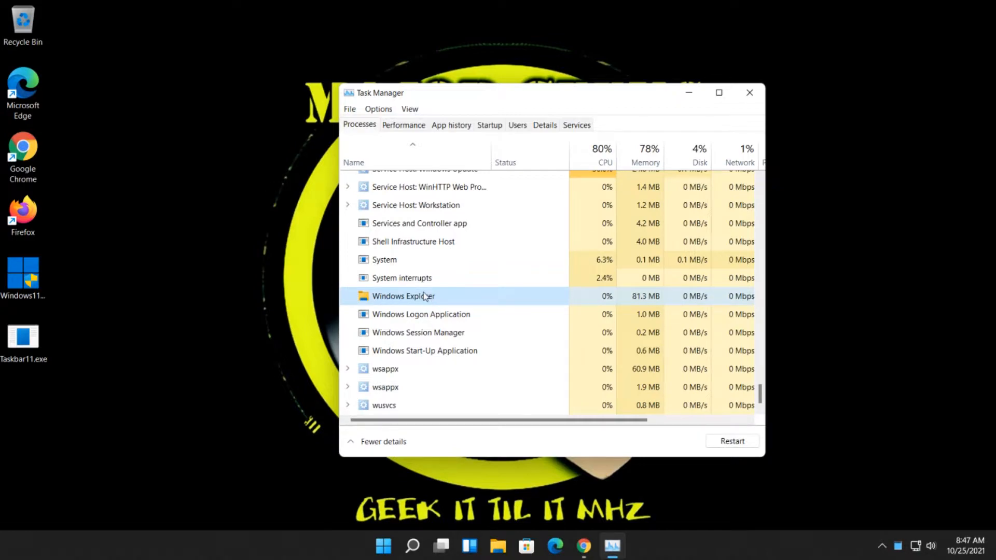
pyautogui.rightClick(403, 296)
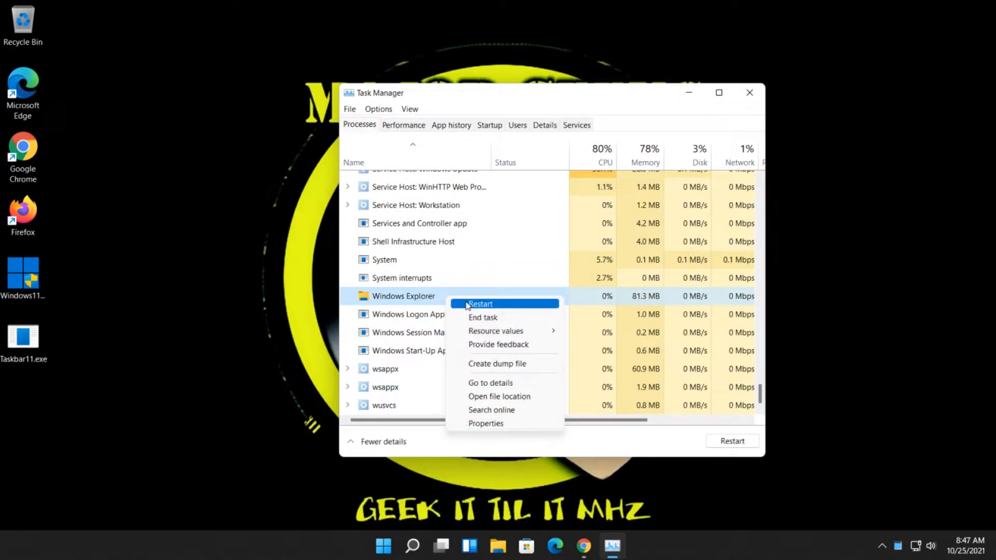
pyautogui.click(479, 304)
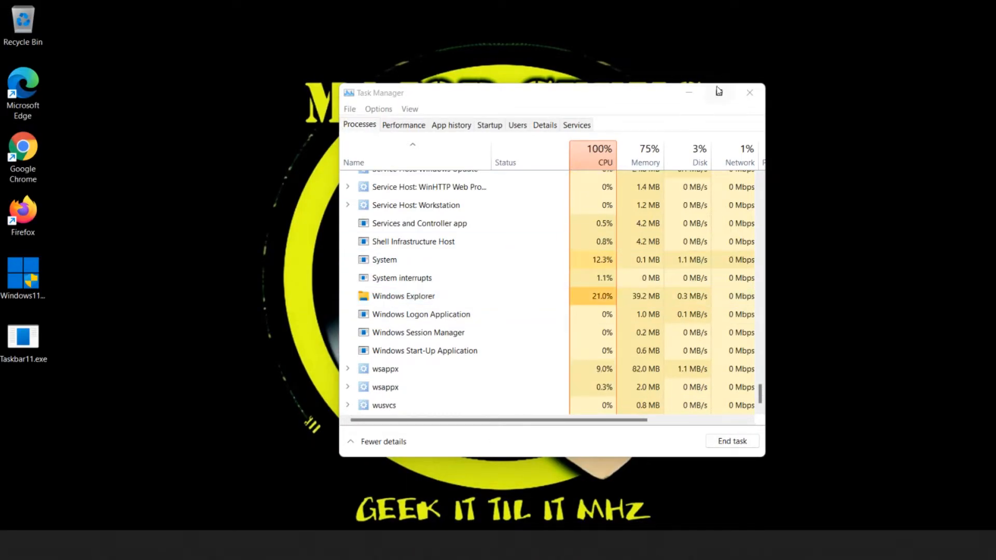
pyautogui.click(750, 92)
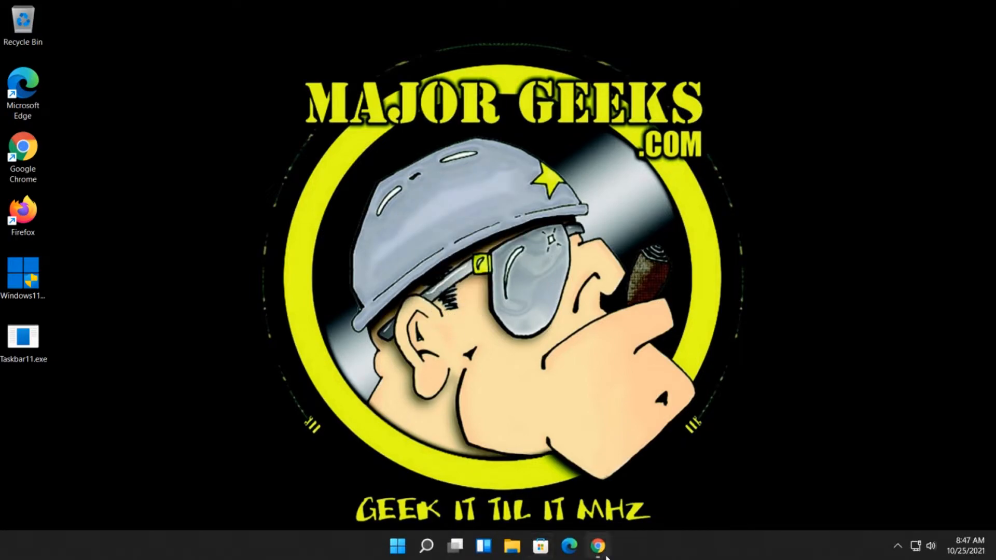
pyautogui.click(597, 546)
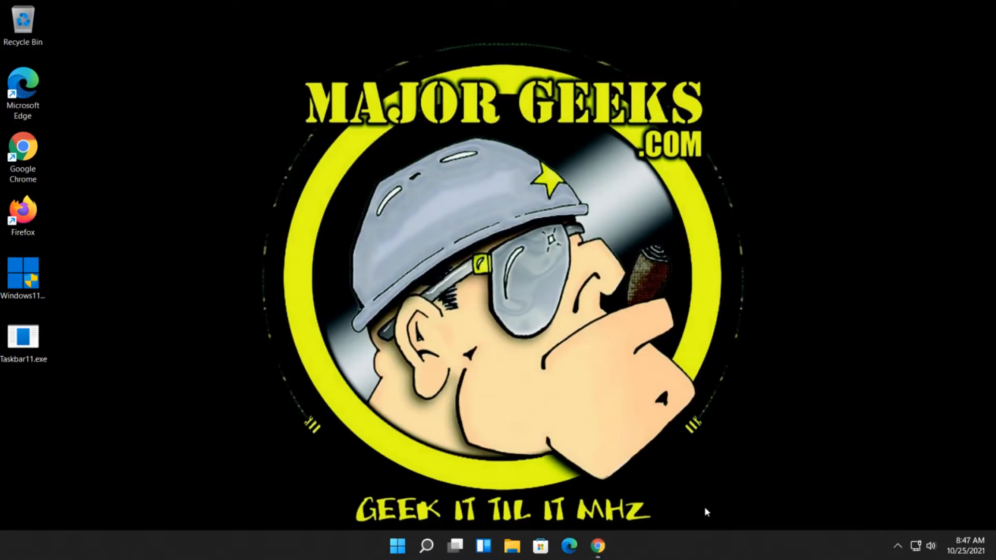
pyautogui.click(540, 546)
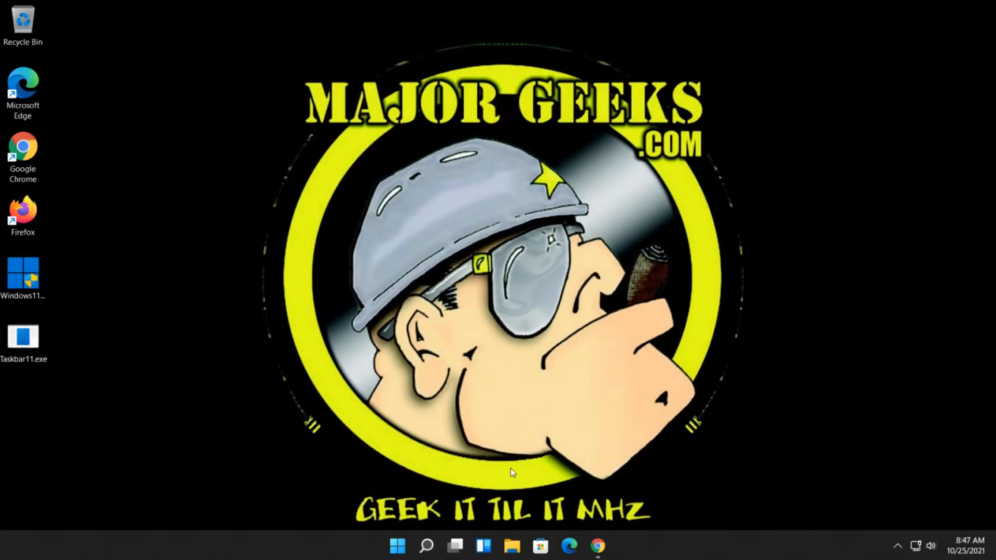
# - Return to the extracted registry files folder in Downloads
pyautogui.click(510, 547)
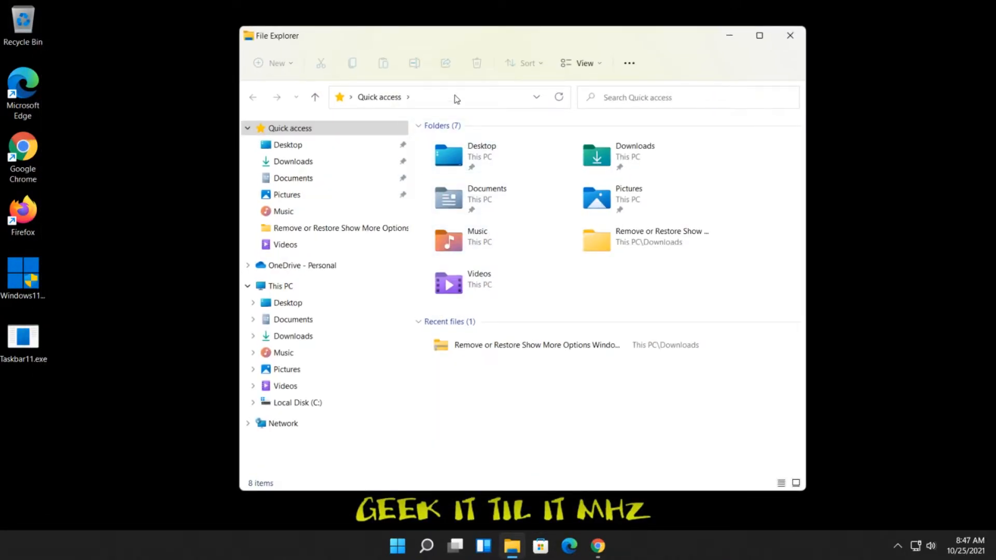
pyautogui.click(292, 161)
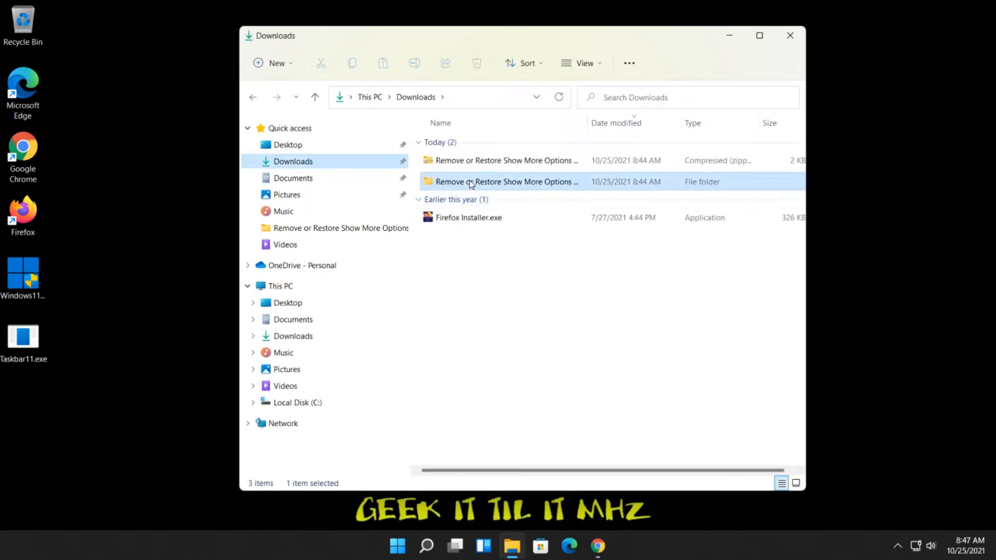
pyautogui.doubleClick(506, 182)
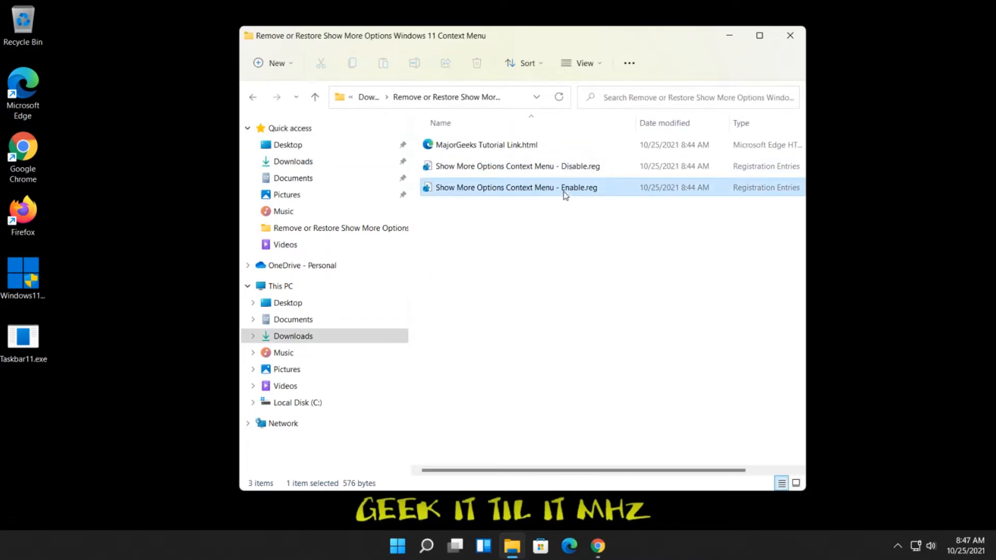
pyautogui.moveTo(536, 190)
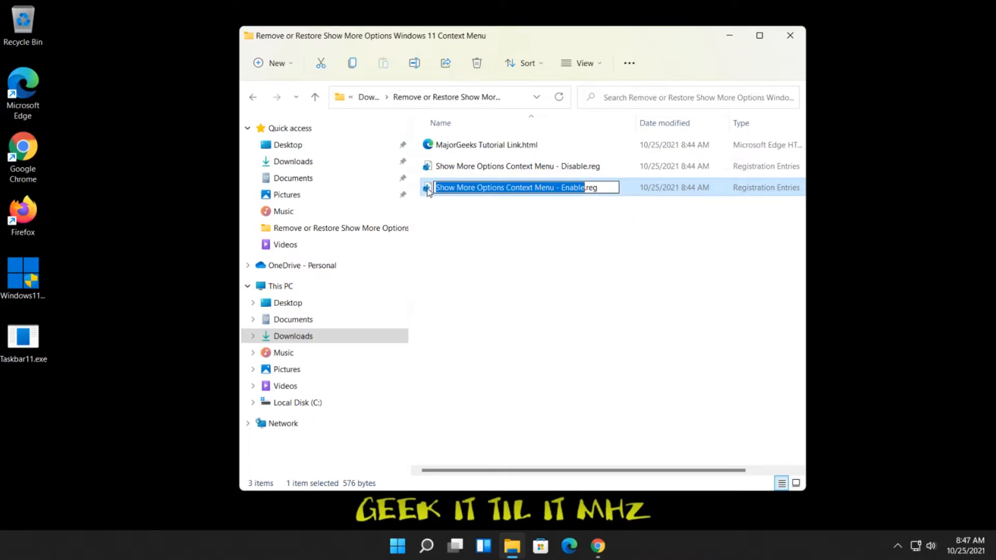
# - Merge the Enable.reg file into the registry, confirming the run, merge and success prompts
pyautogui.doubleClick(522, 187)
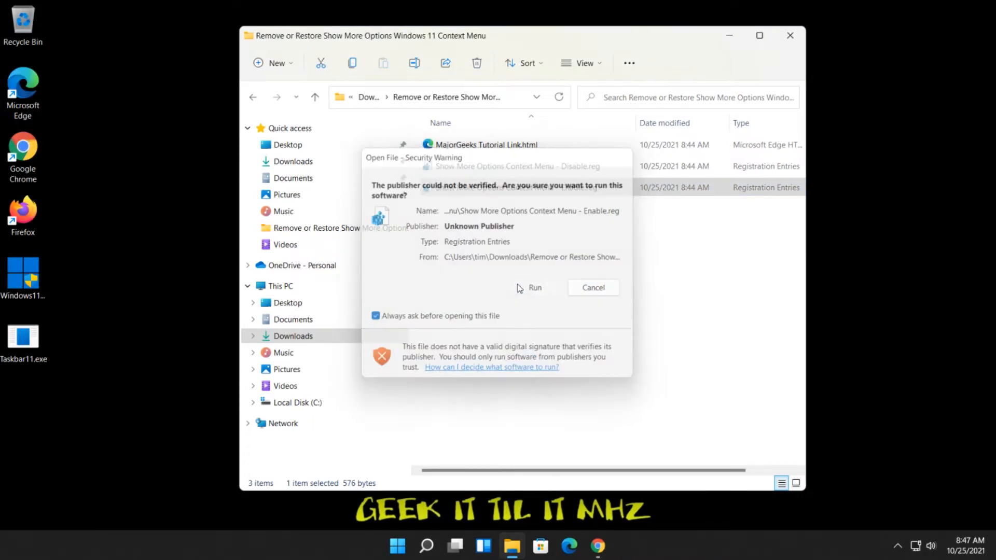
pyautogui.click(535, 287)
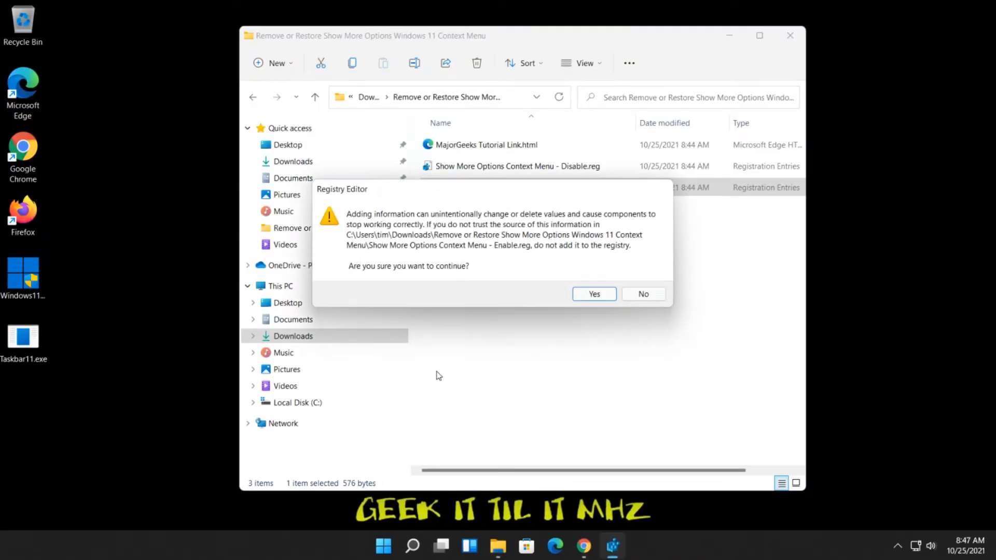
pyautogui.click(593, 294)
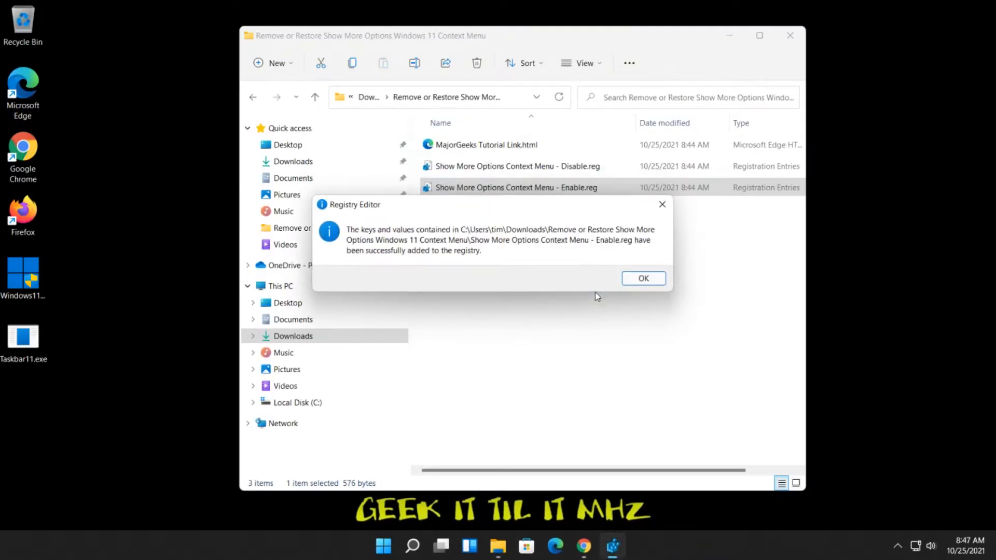
pyautogui.click(642, 278)
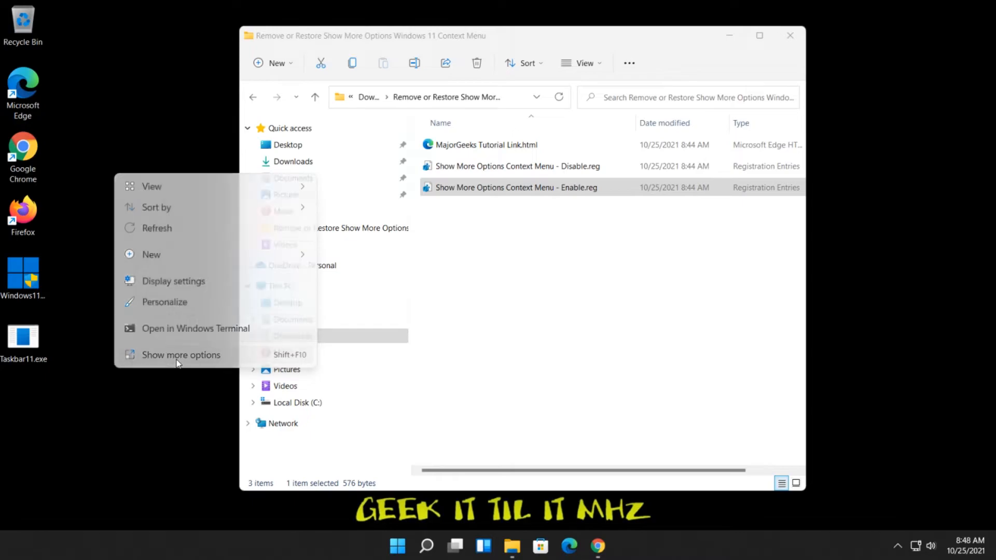
pyautogui.click(180, 355)
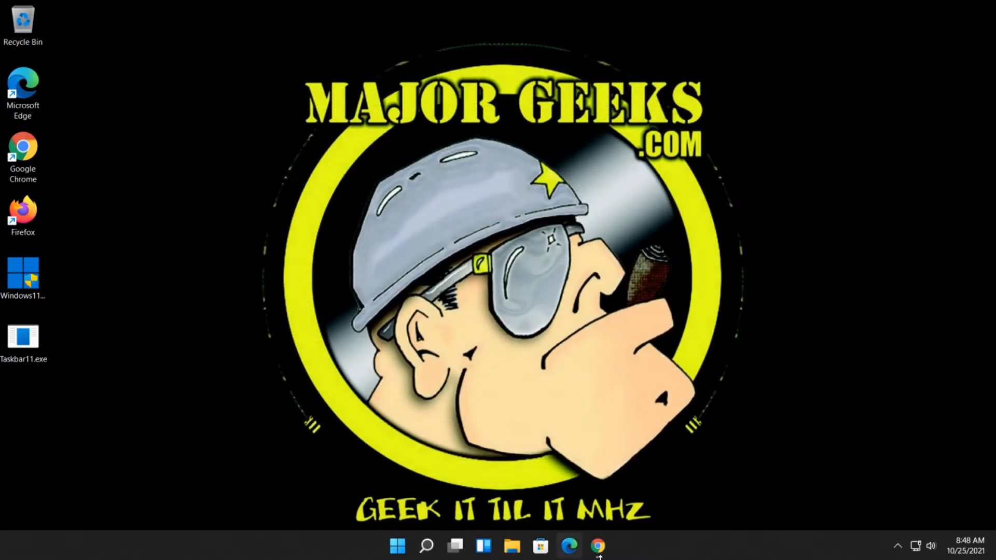
# - Choose Open with on Enable.reg to view its contents in another program
pyautogui.click(596, 545)
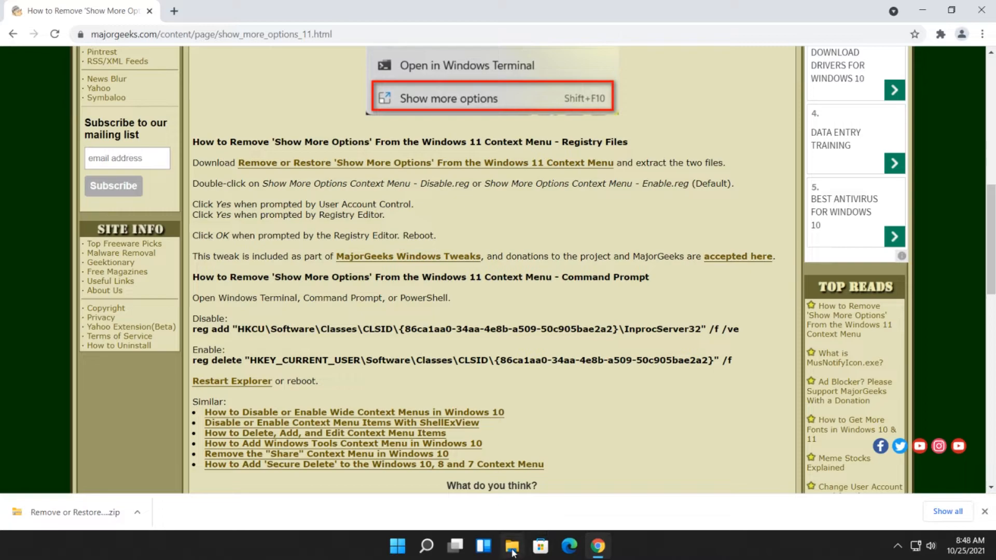
pyautogui.click(511, 546)
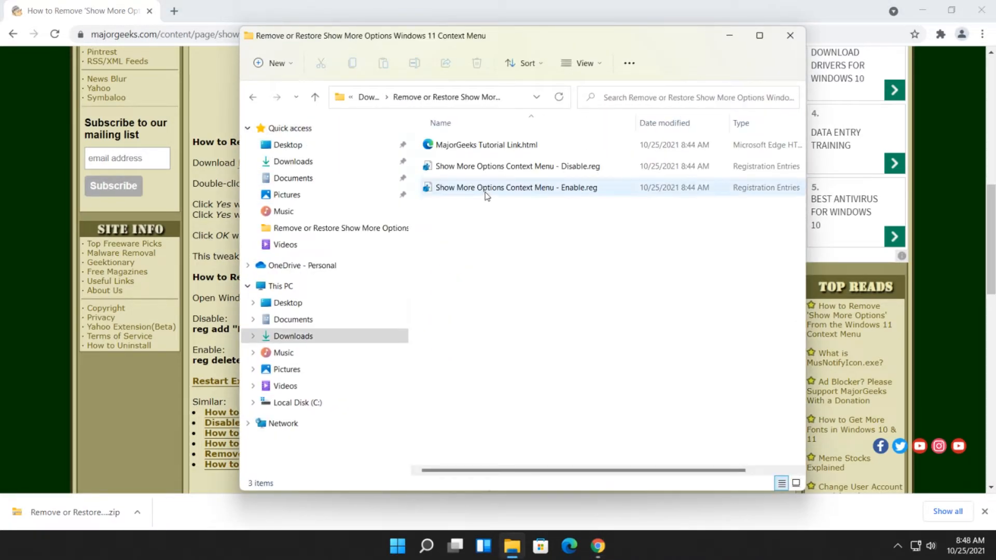
pyautogui.click(515, 186)
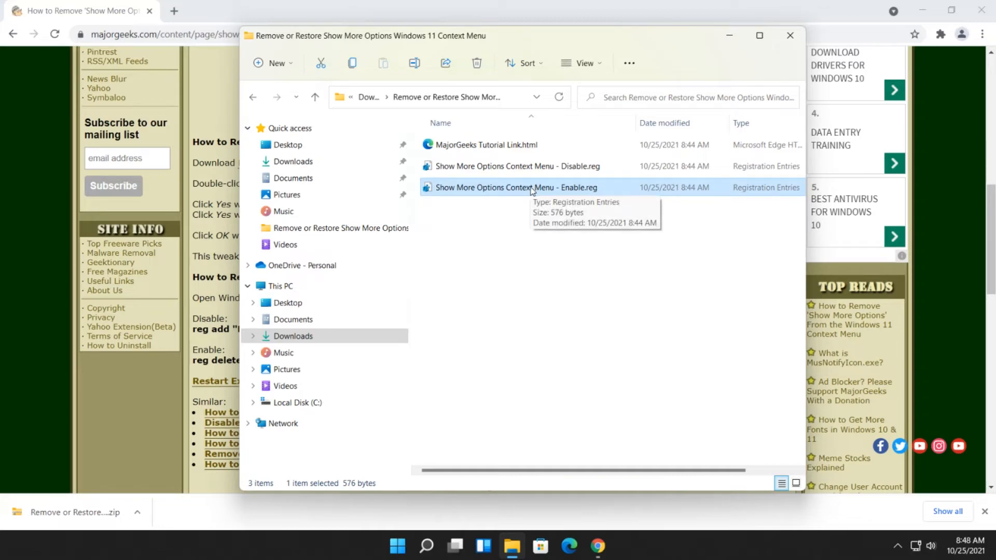
pyautogui.rightClick(517, 187)
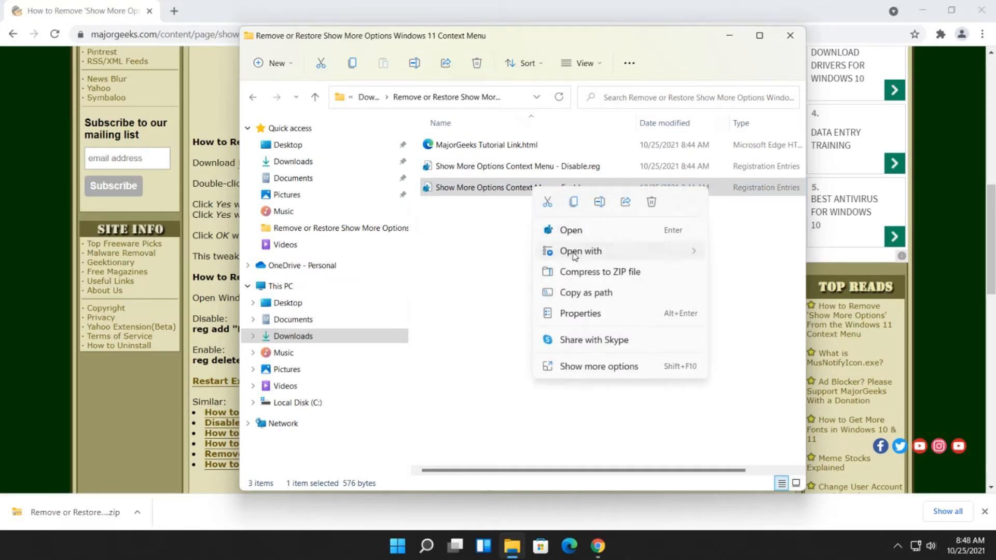
pyautogui.click(571, 231)
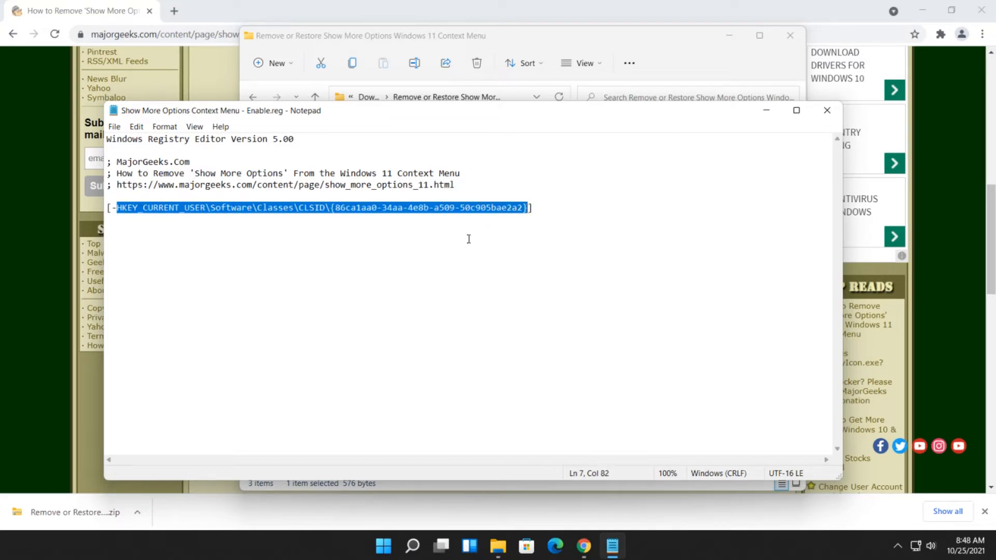
pyautogui.moveTo(816, 146)
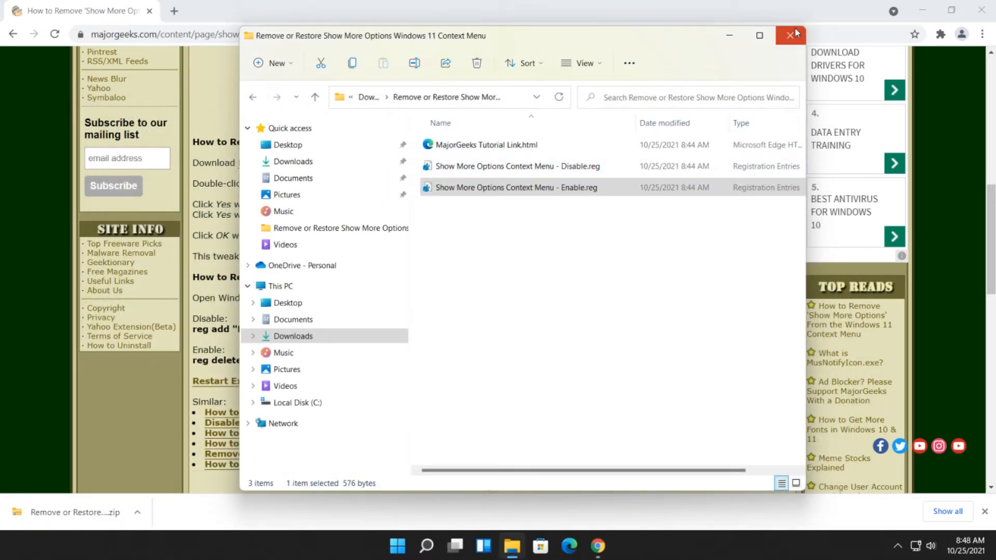
# - Close the registry files folder window, leaving the MajorGeeks article showing
pyautogui.click(791, 35)
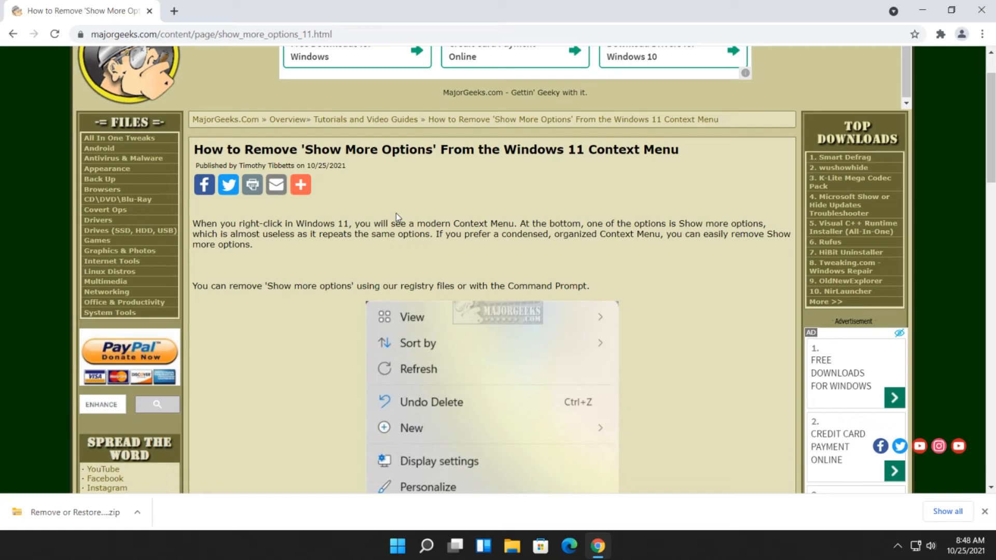
pyautogui.moveTo(389, 228)
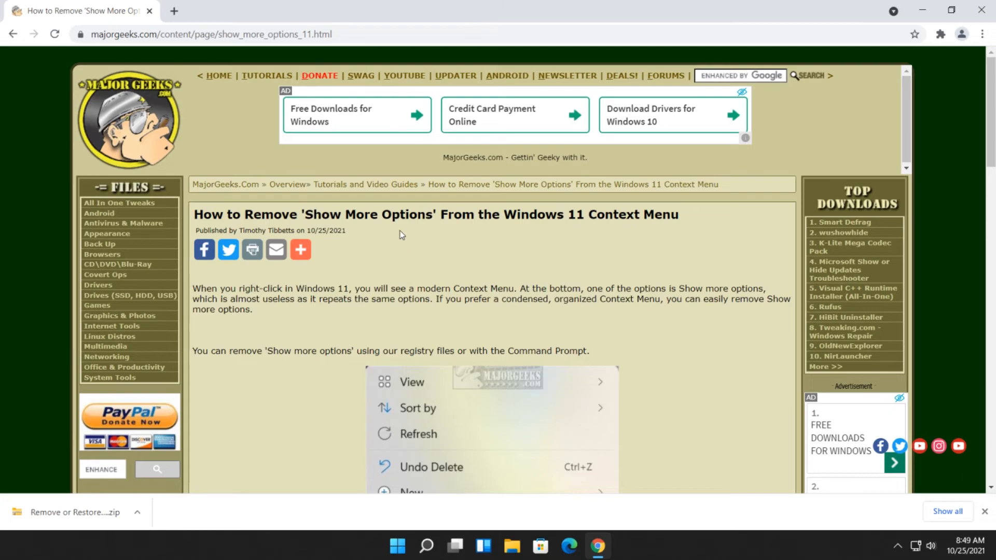
pyautogui.moveTo(329, 309)
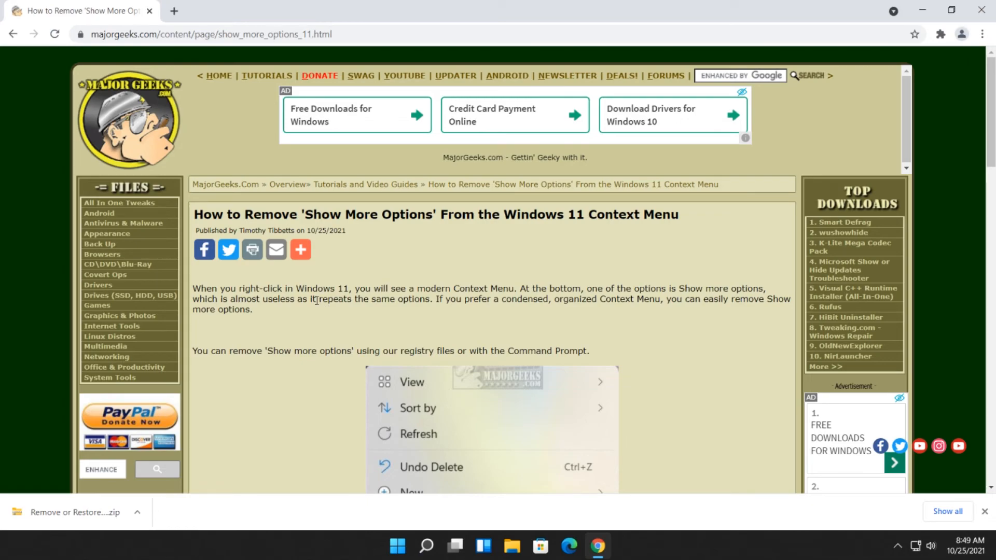
pyautogui.moveTo(670, 239)
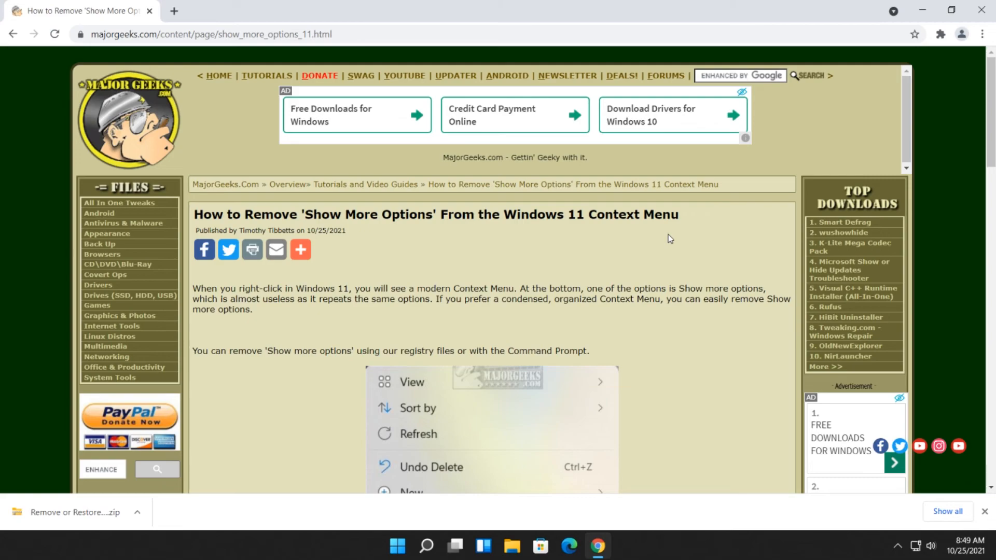
pyautogui.moveTo(424, 299)
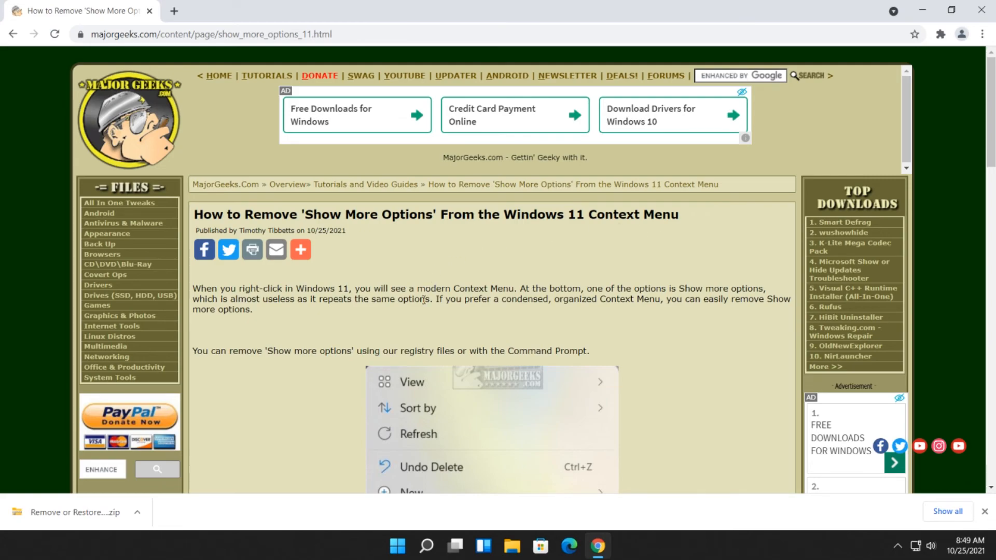
pyautogui.moveTo(500, 296)
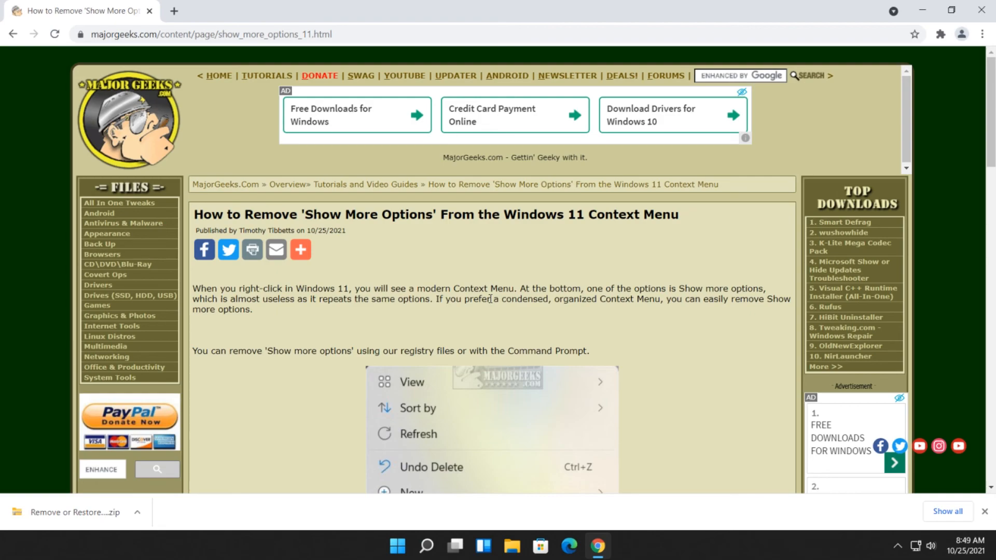
pyautogui.moveTo(643, 340)
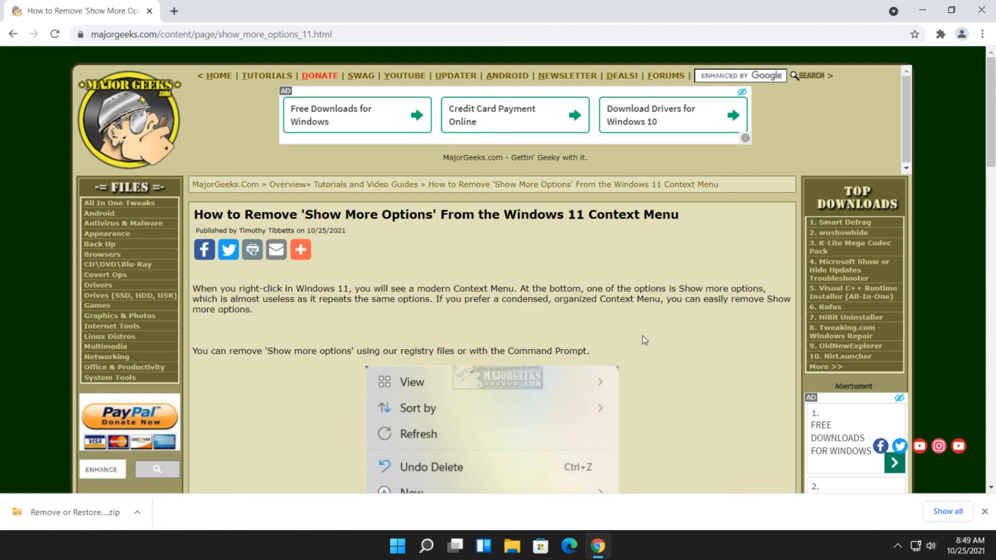